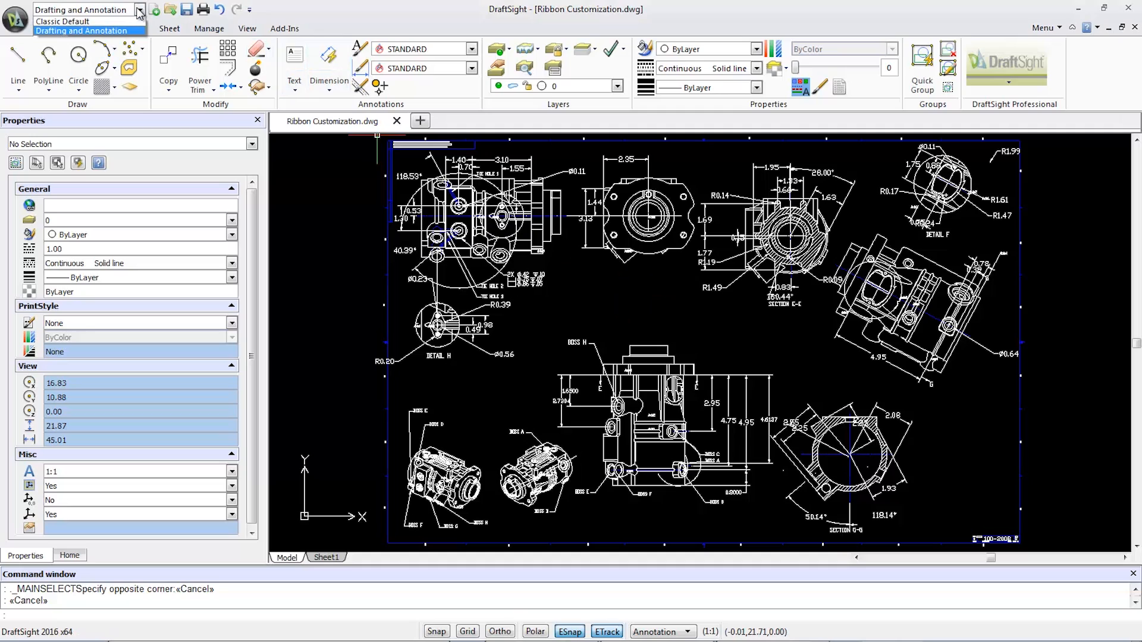
mouse_move(62, 22)
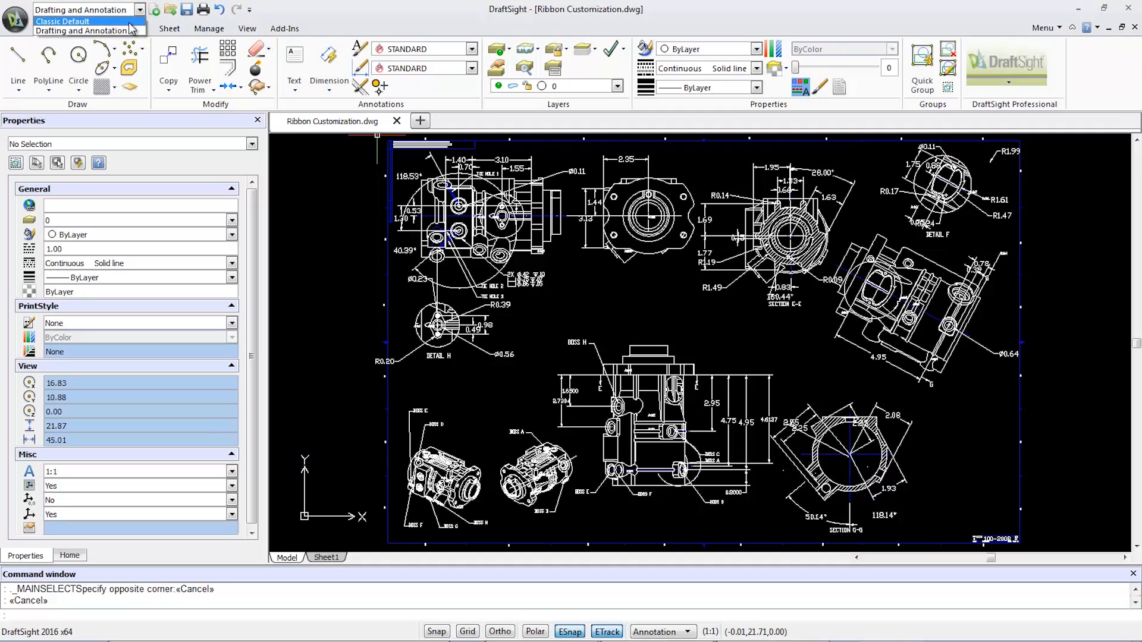
Step: Reach the Interface page of the Customize dialog from the Manage tab's Customization panel
left_click(62, 20)
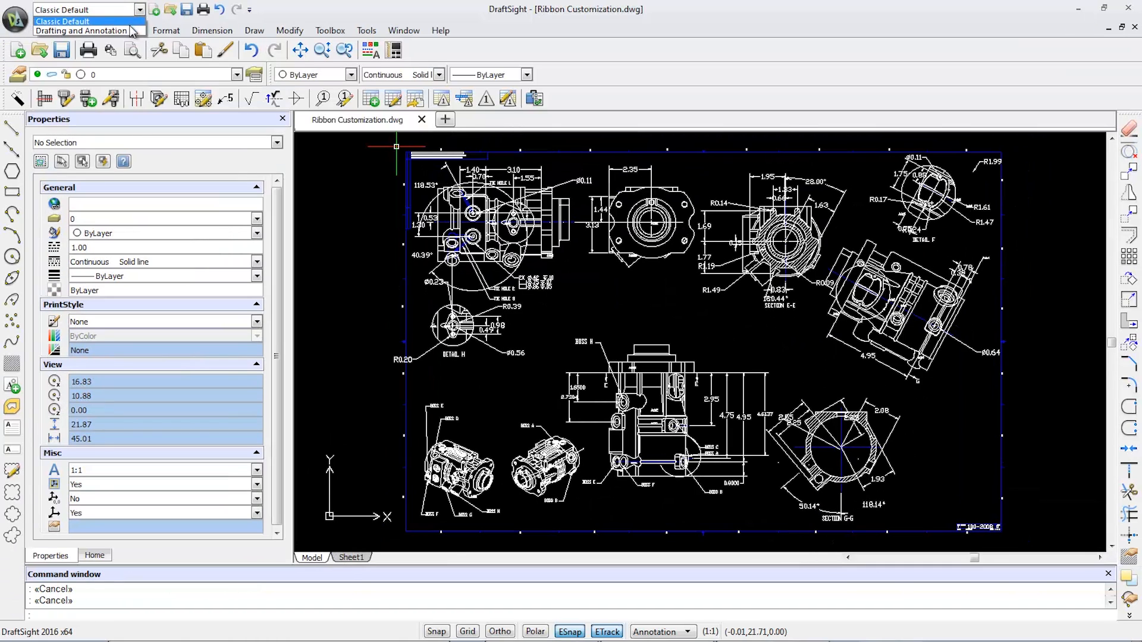
left_click(82, 30)
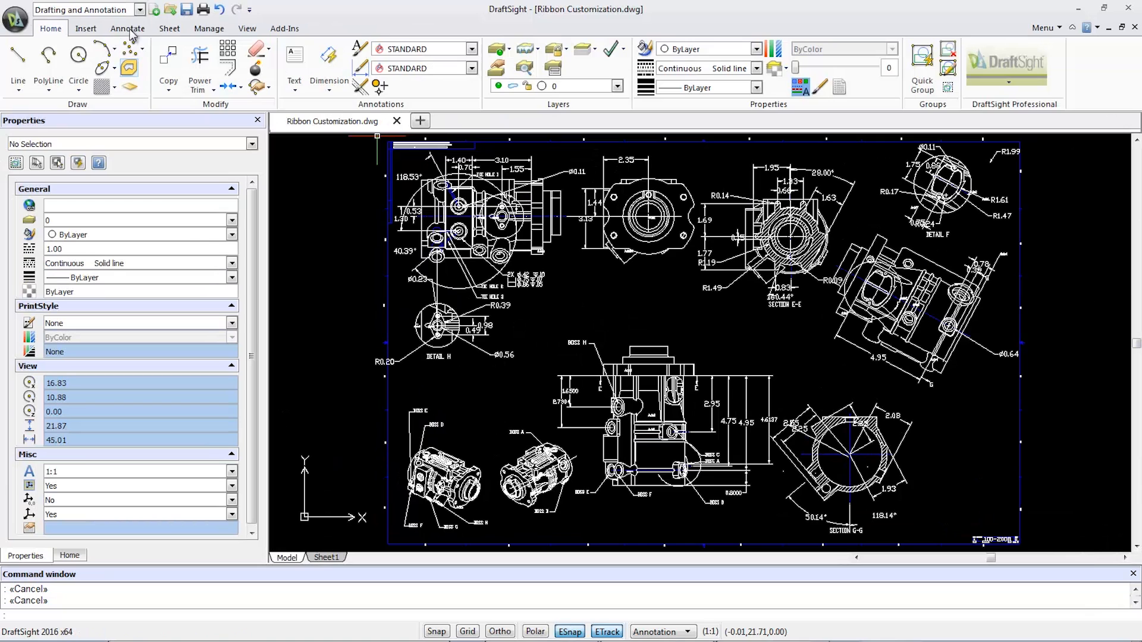
left_click(208, 28)
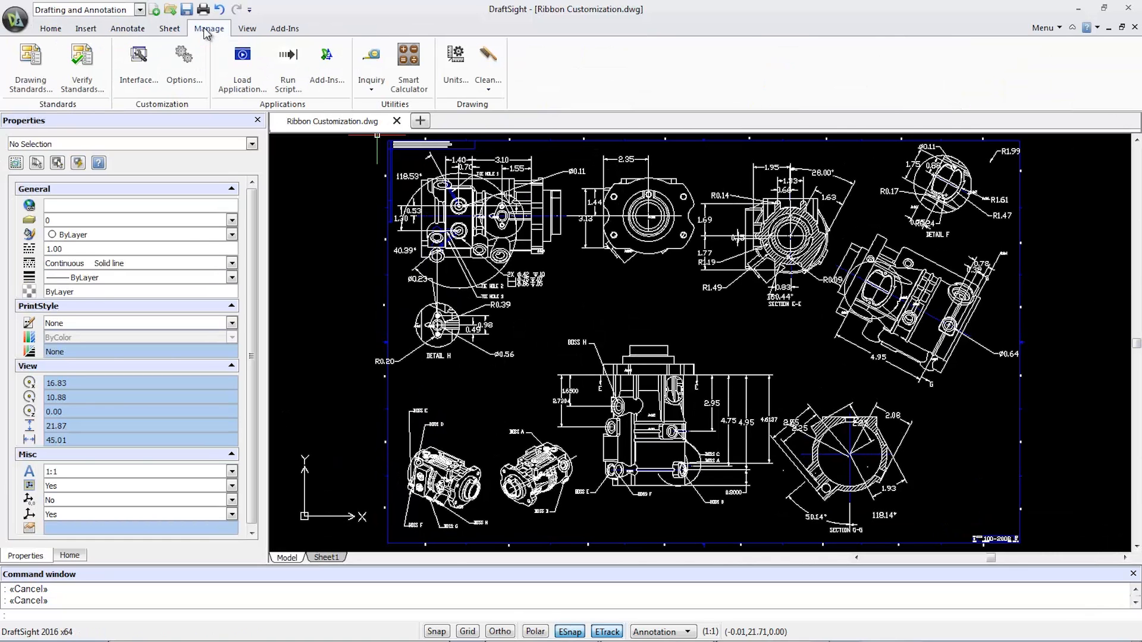
mouse_move(137, 59)
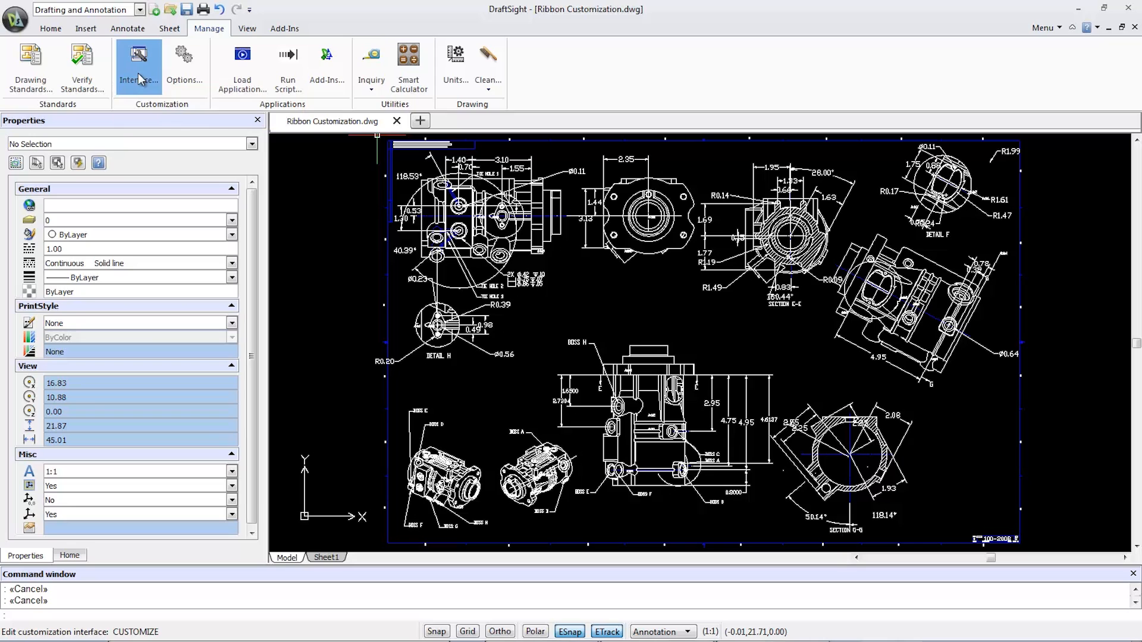
left_click(138, 65)
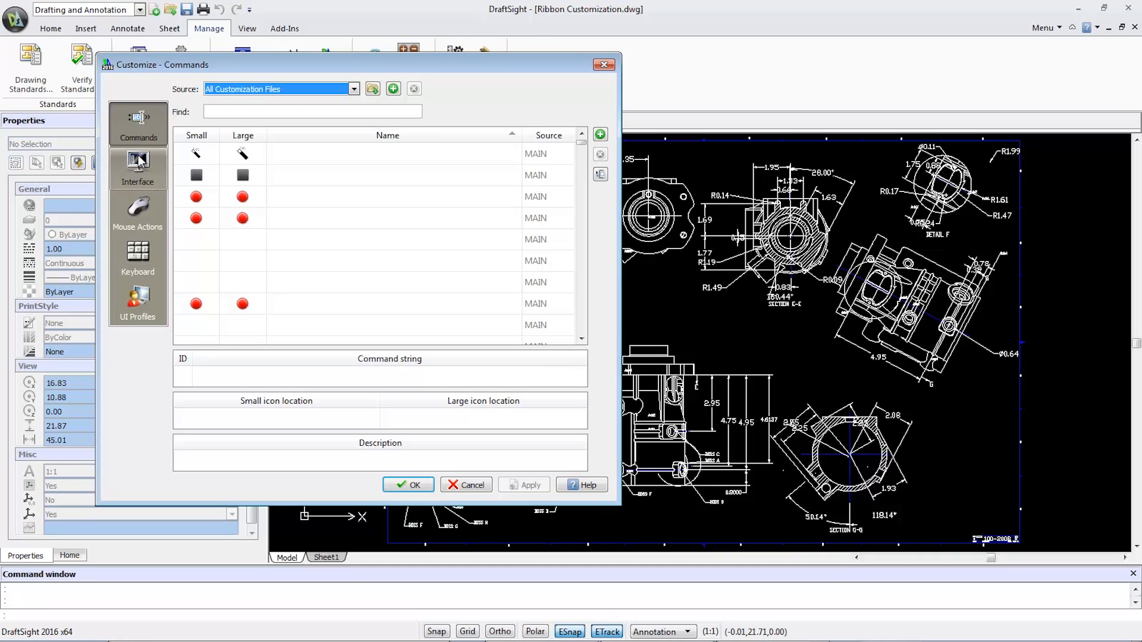
left_click(138, 169)
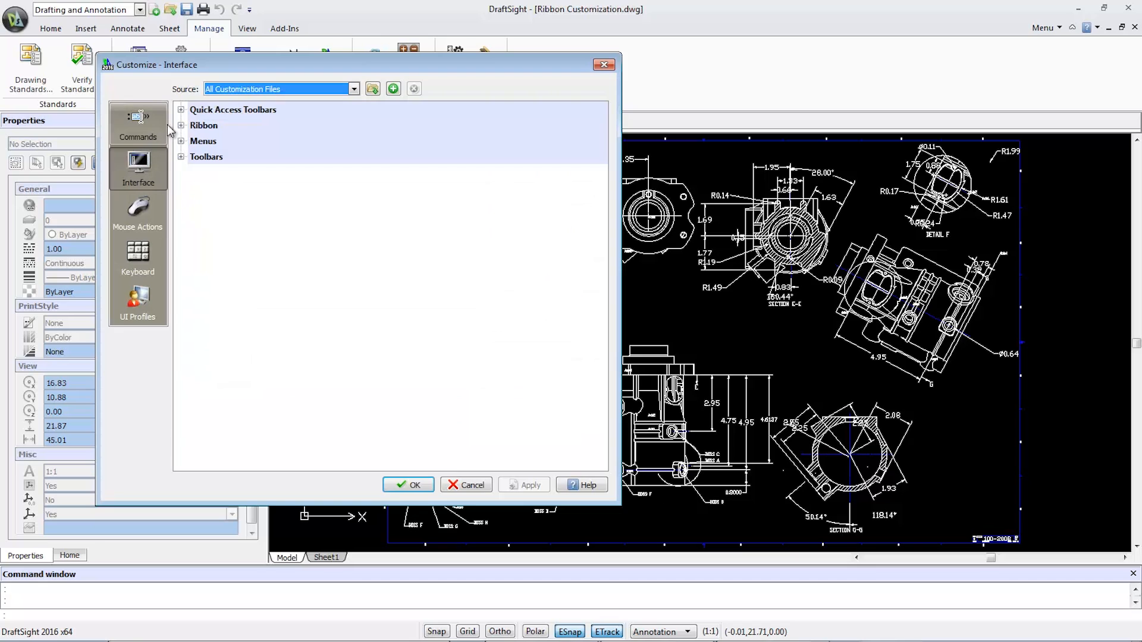
Step: Rename the second quick access toolbar to MY CUSTOM ACCESS TOOLBAR
left_click(181, 110)
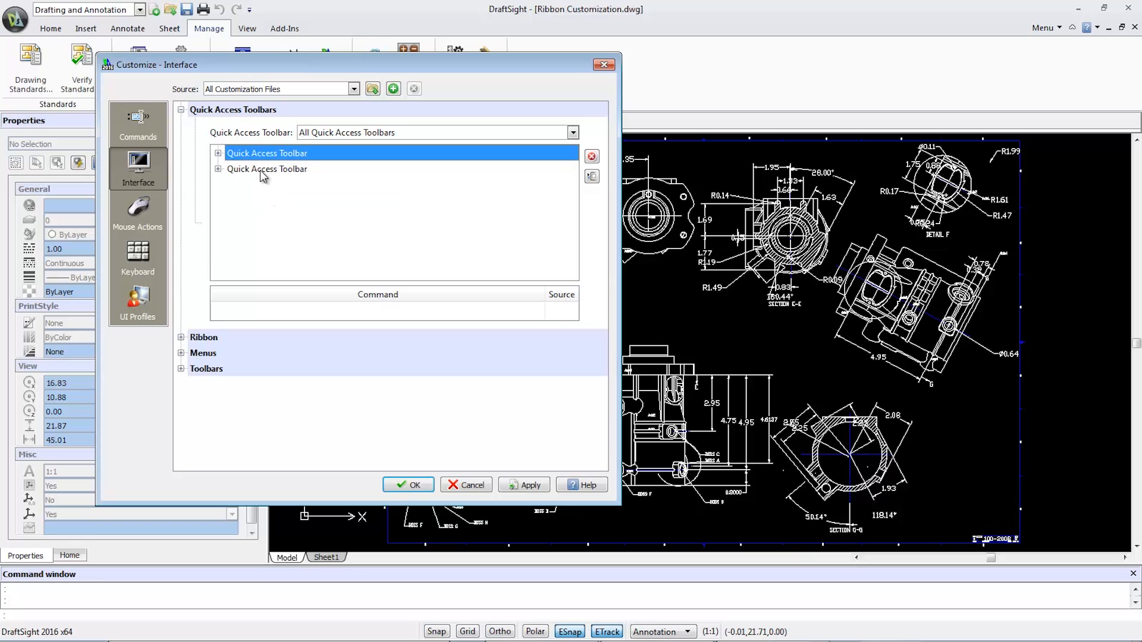
double_click(266, 168)
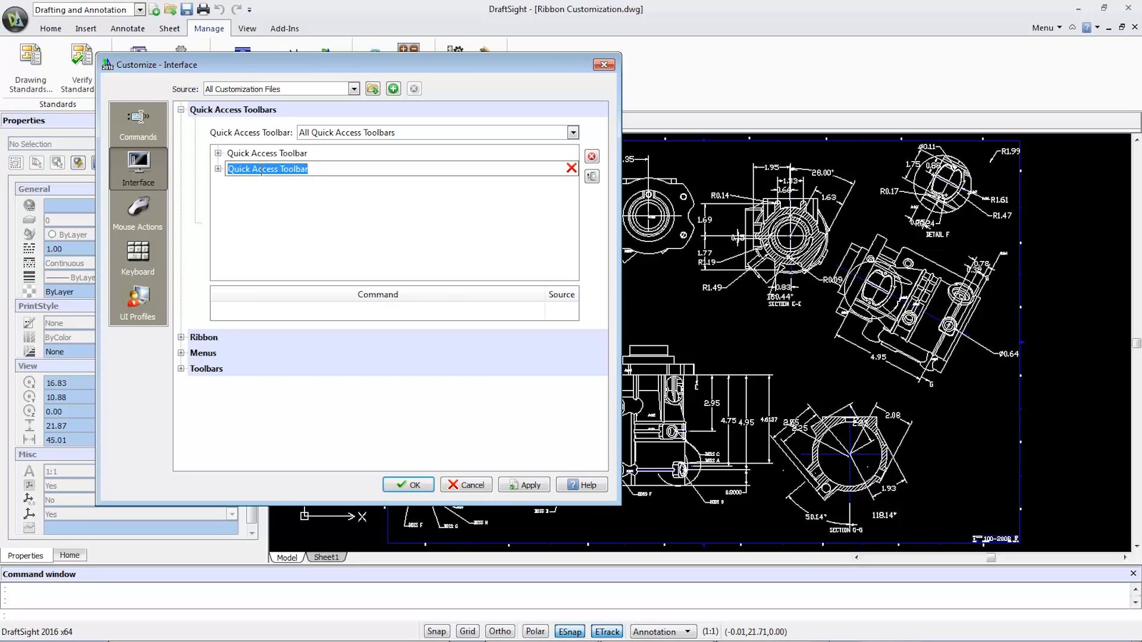
type("MY CUS")
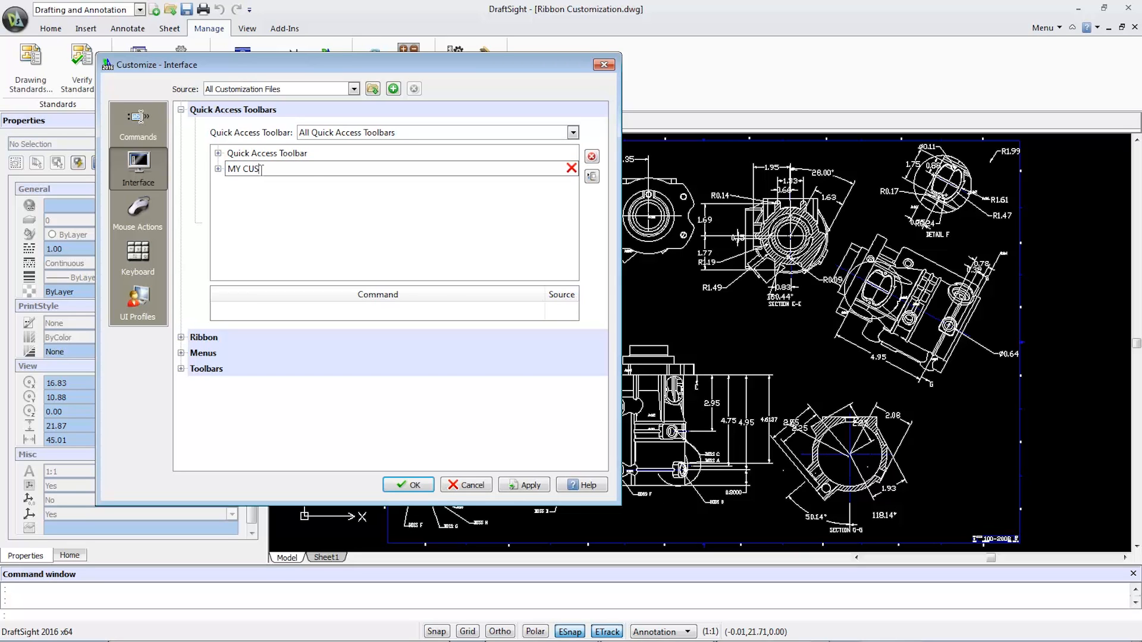
type("TOM AC")
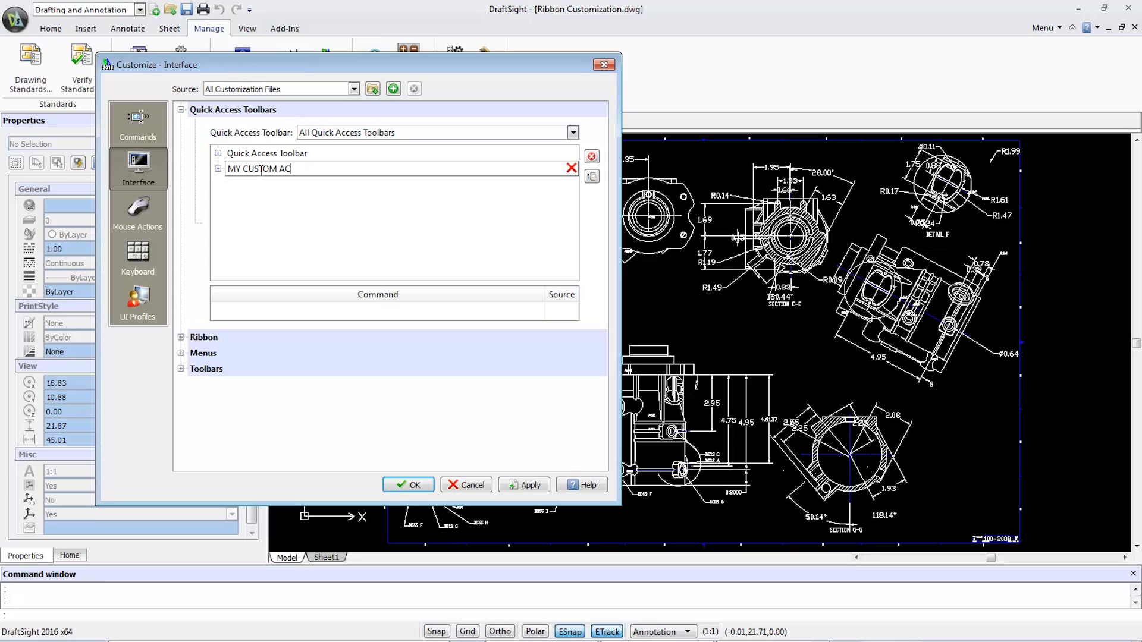
type("CES")
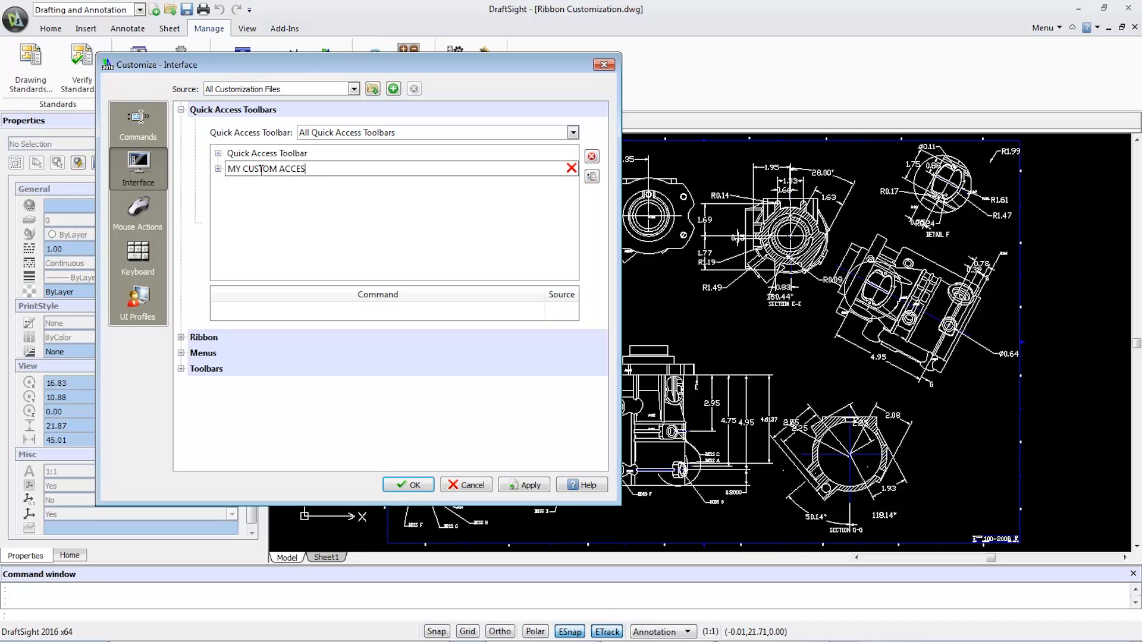
type("S TOOL")
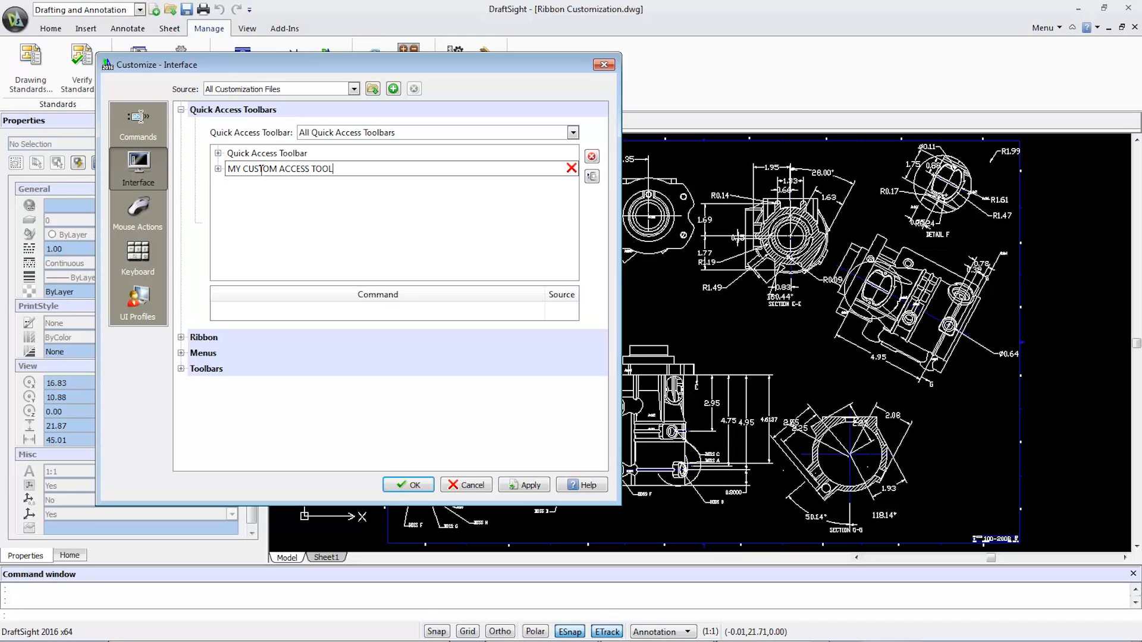
type("BAR")
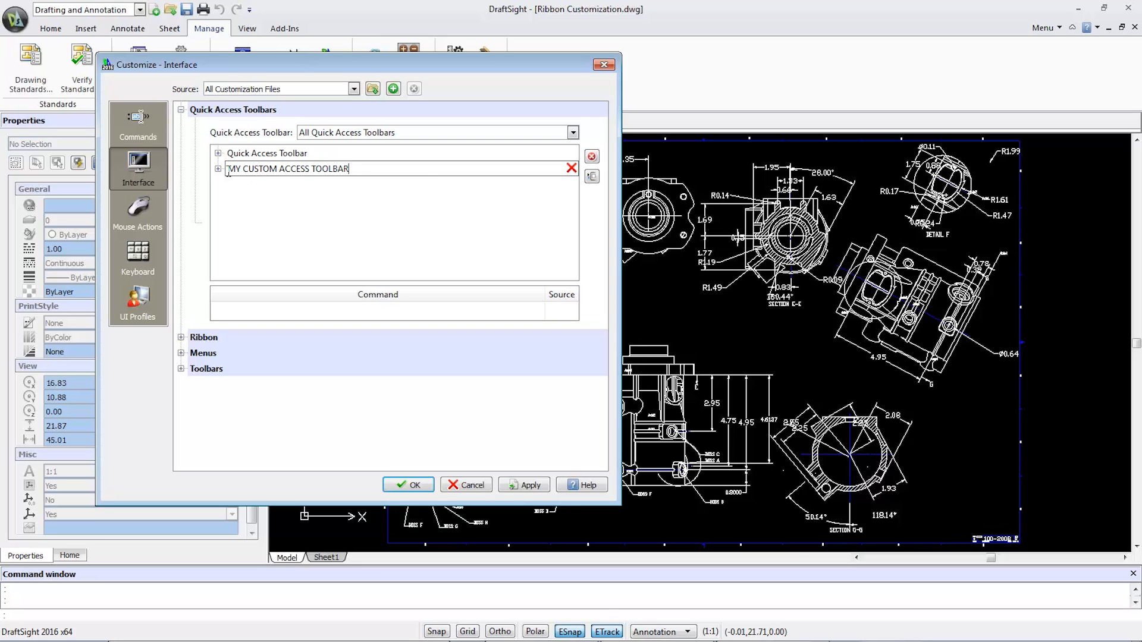
left_click(287, 168)
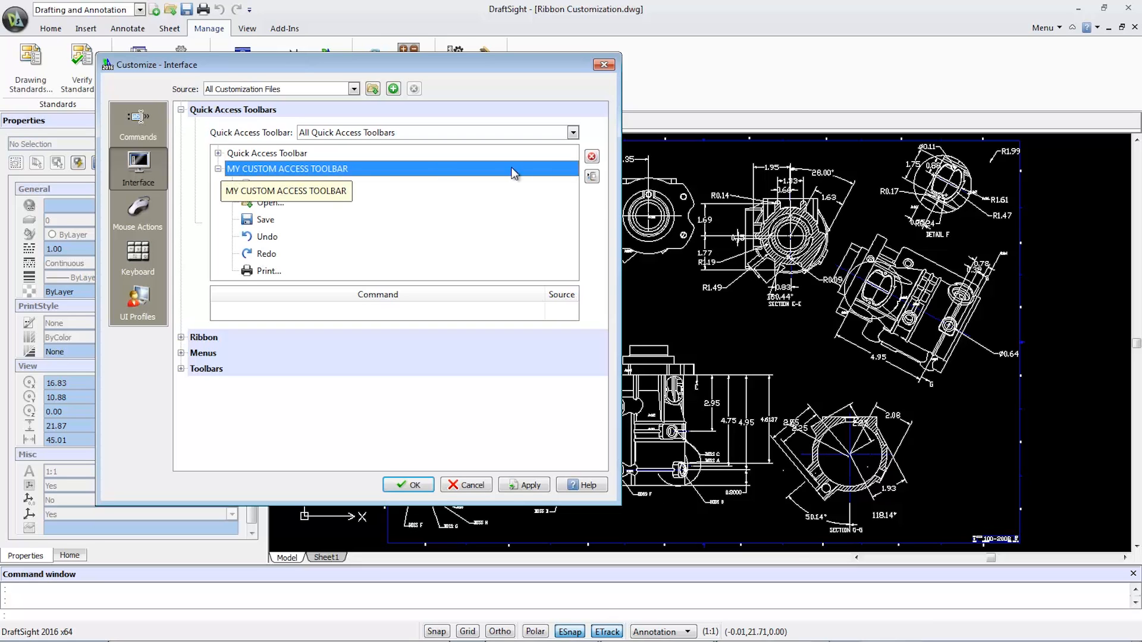
Step: Remove New and Print from the custom toolbar and add the Cancel command
left_click(593, 176)
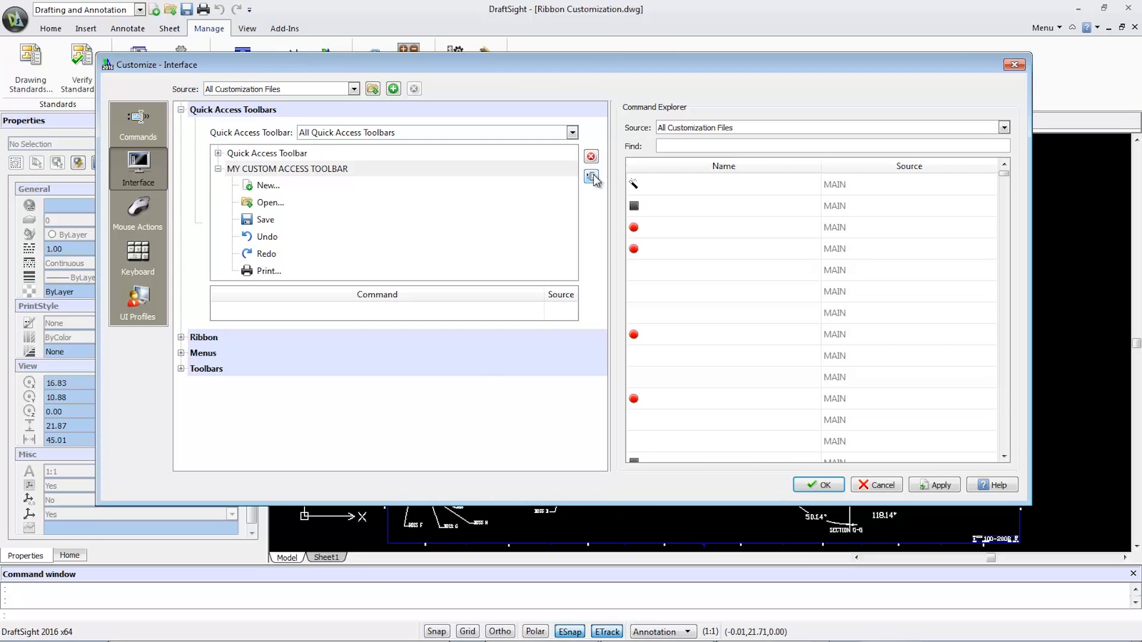
left_click(267, 185)
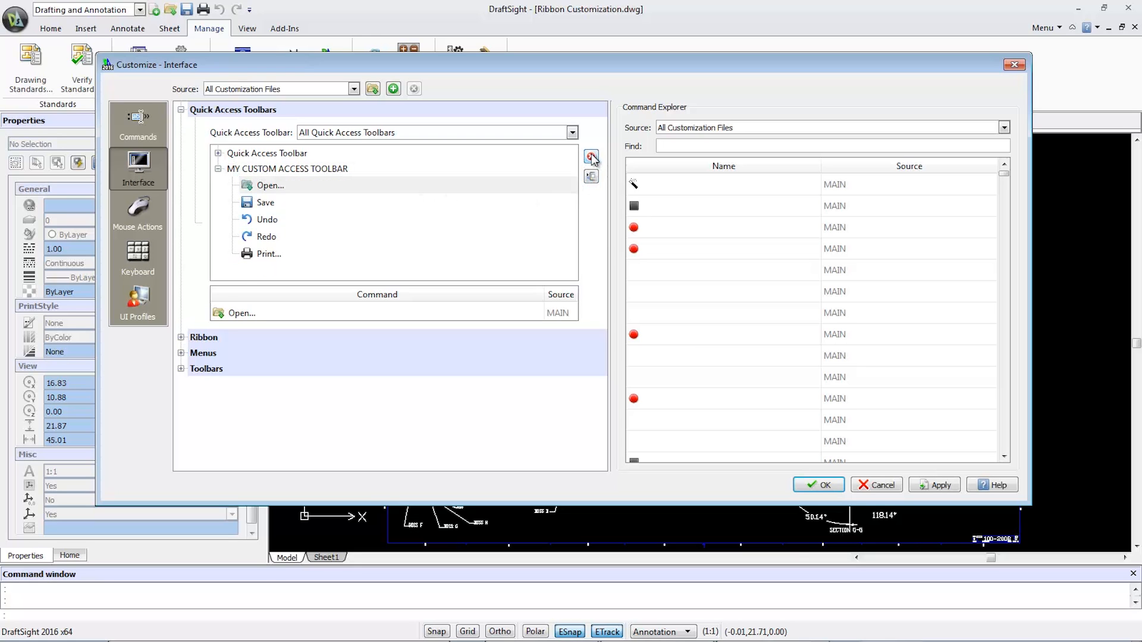
left_click(268, 253)
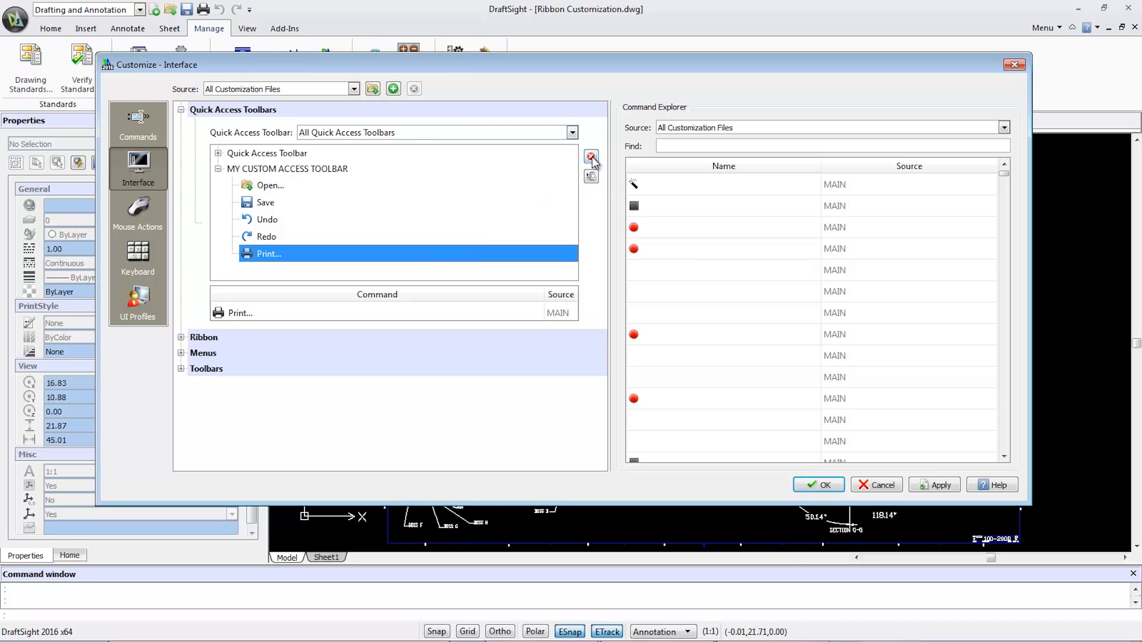
left_click(591, 156)
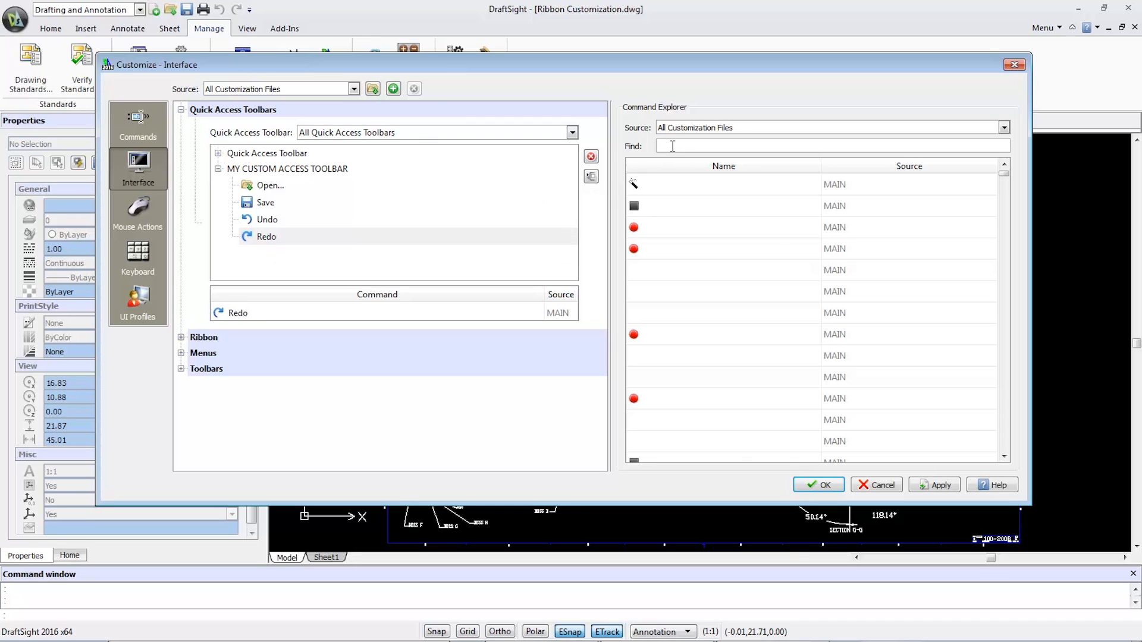
type("CAN")
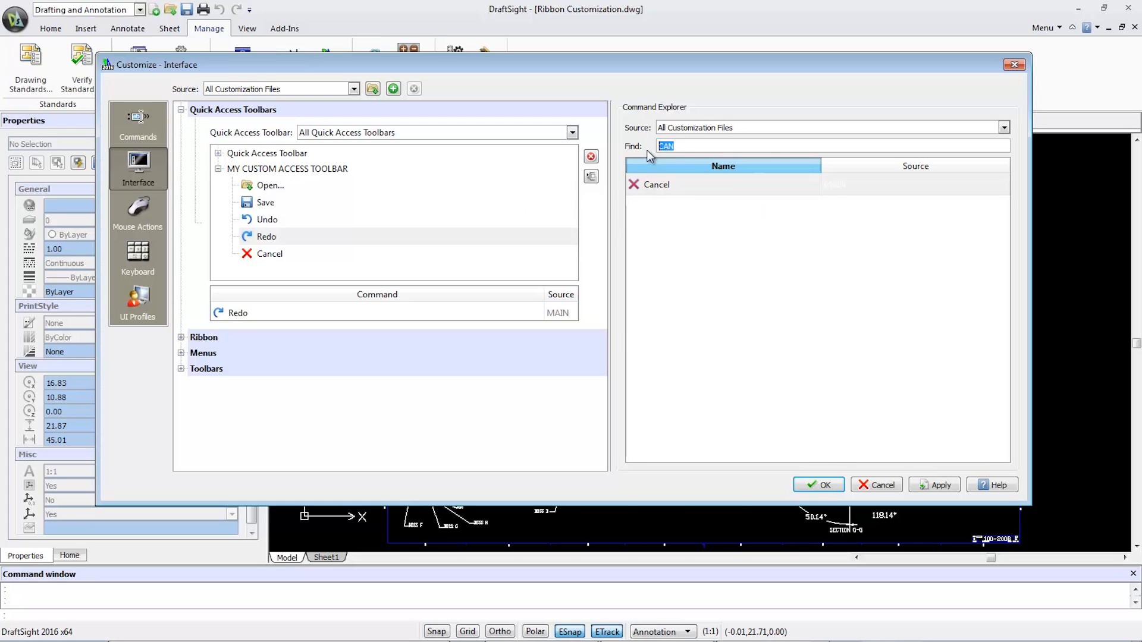
left_click(591, 178)
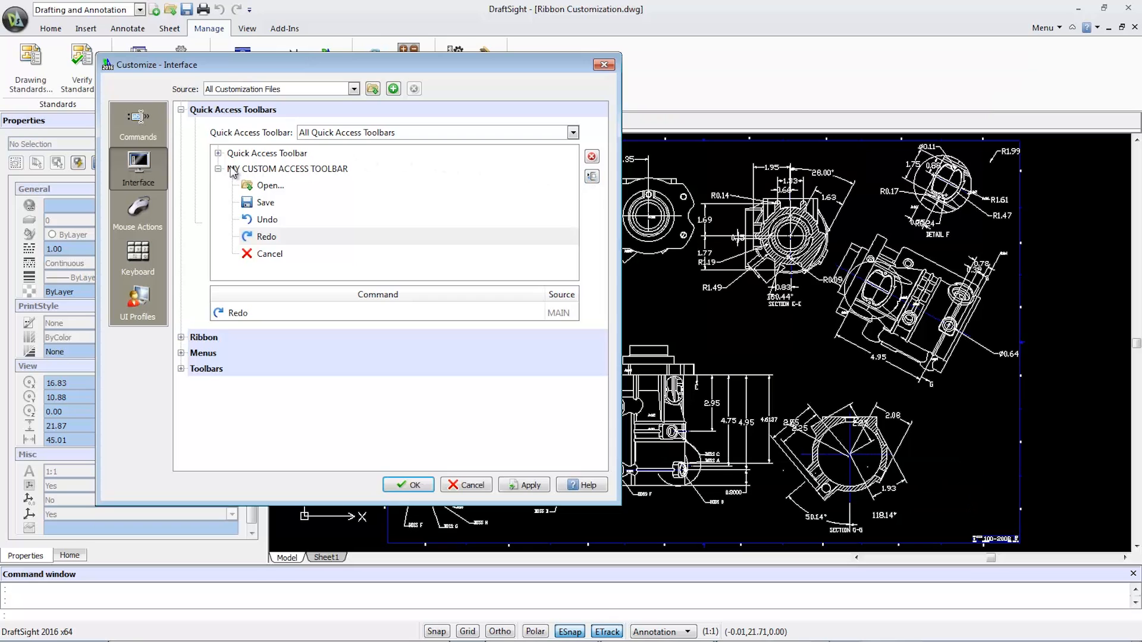
Step: Create a new ribbon tab under Ribbon > Tabs and name it MY CUSTOM TAB
left_click(182, 110)
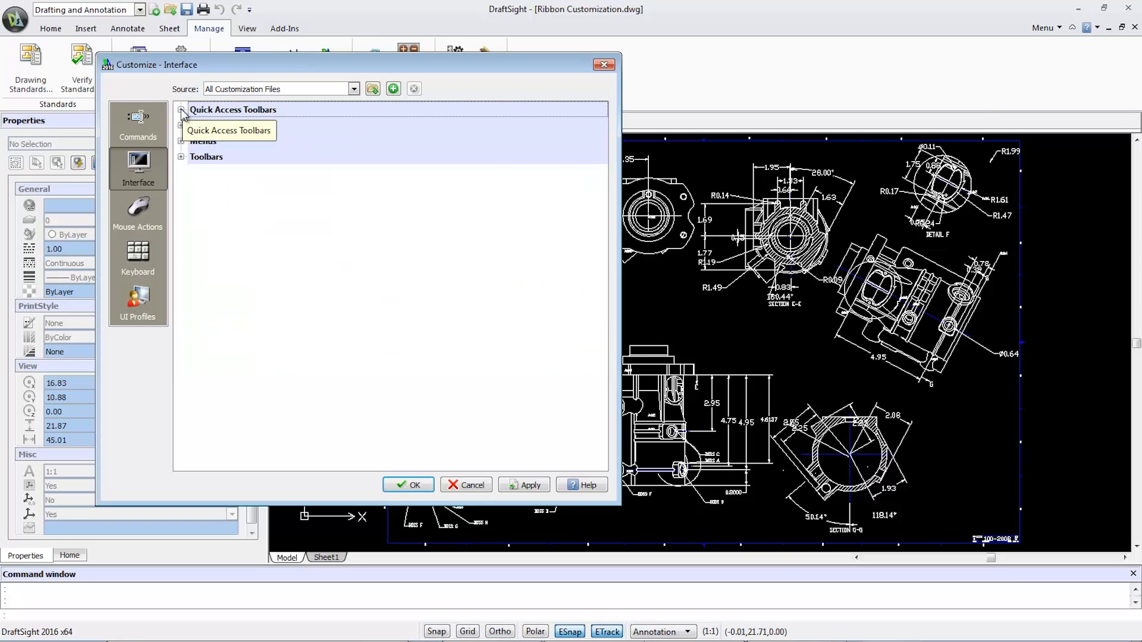
left_click(181, 125)
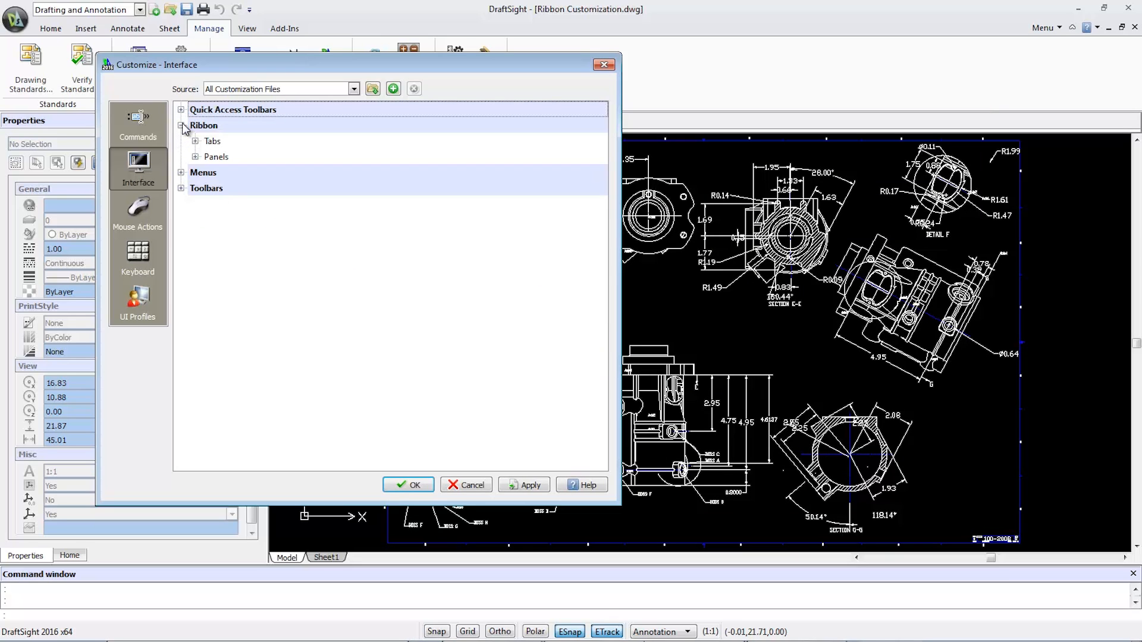
left_click(195, 140)
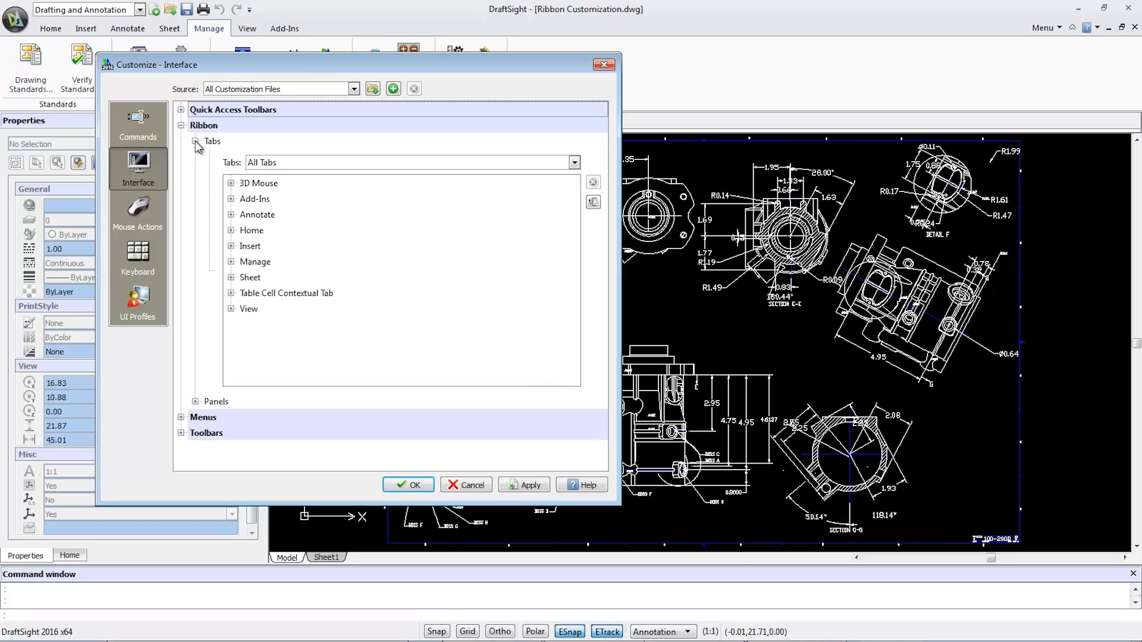
right_click(270, 337)
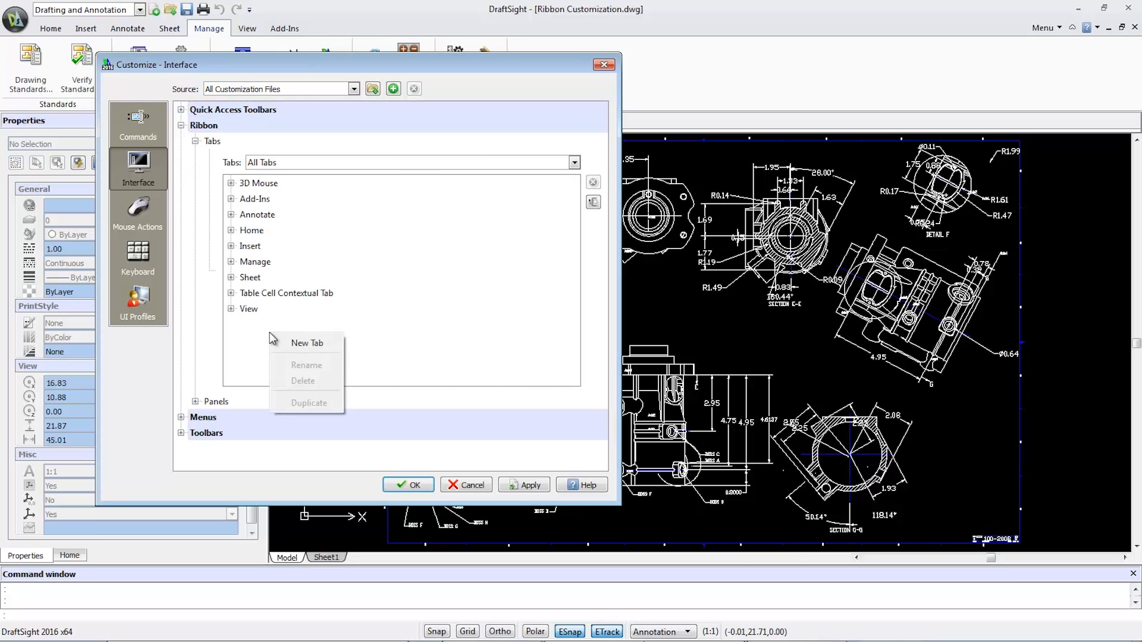
left_click(307, 343)
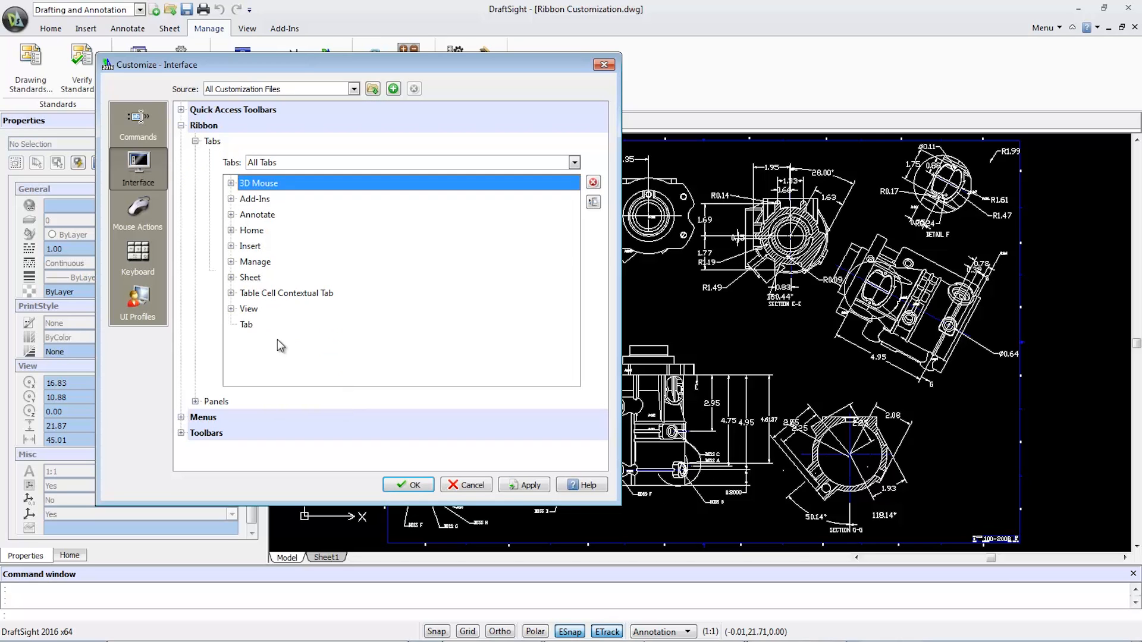
left_click(247, 324)
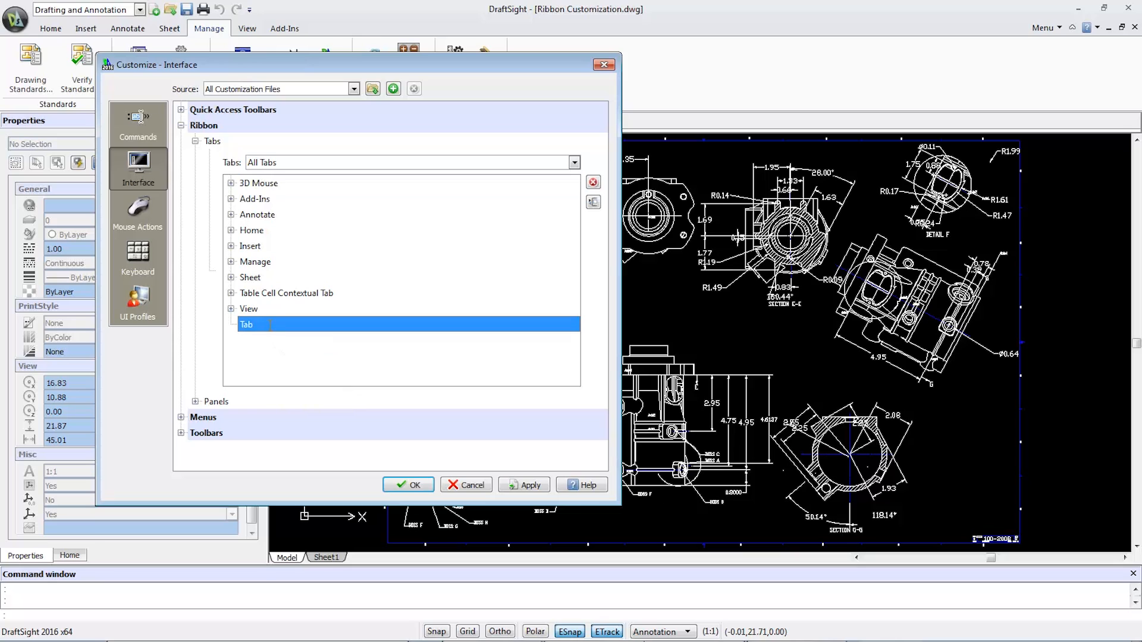
type("MY CUSTOM TAB")
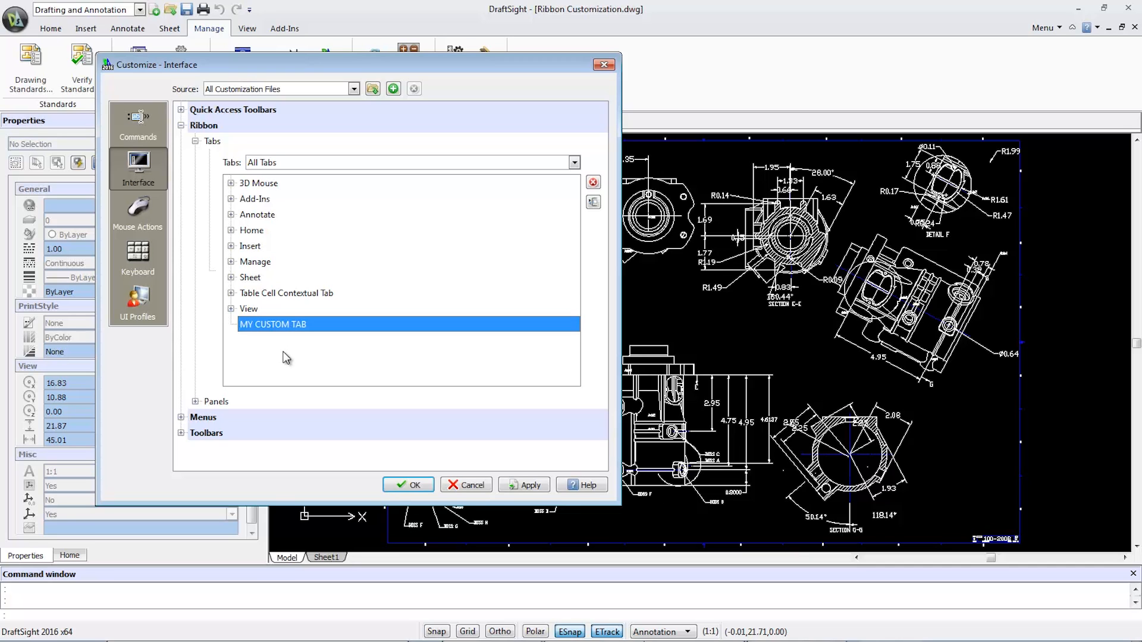
mouse_move(207, 177)
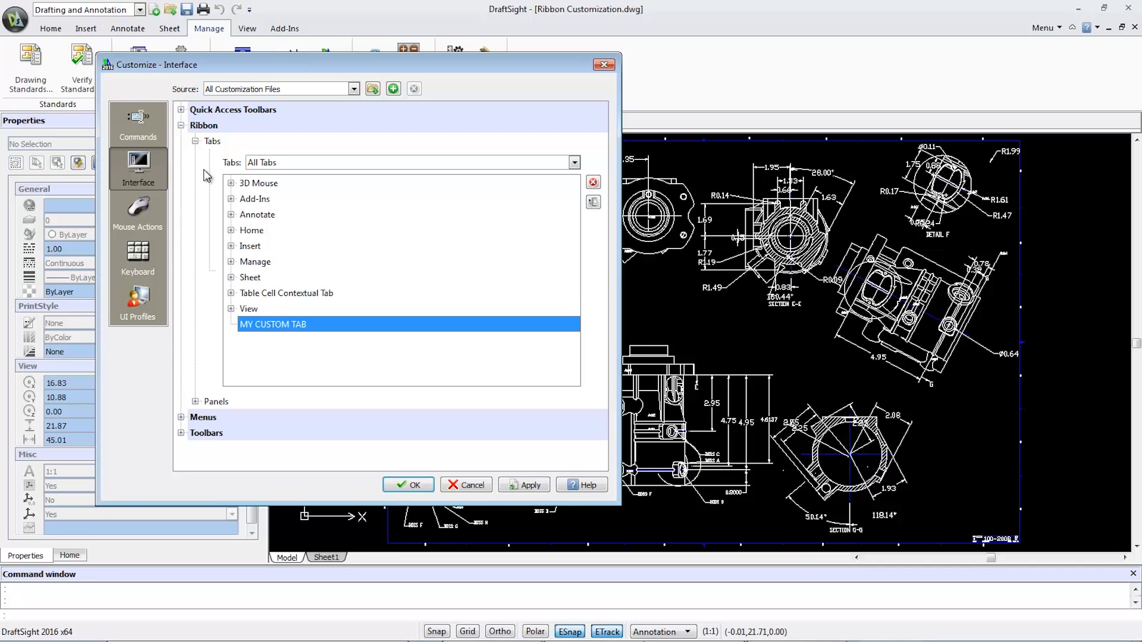
left_click(196, 141)
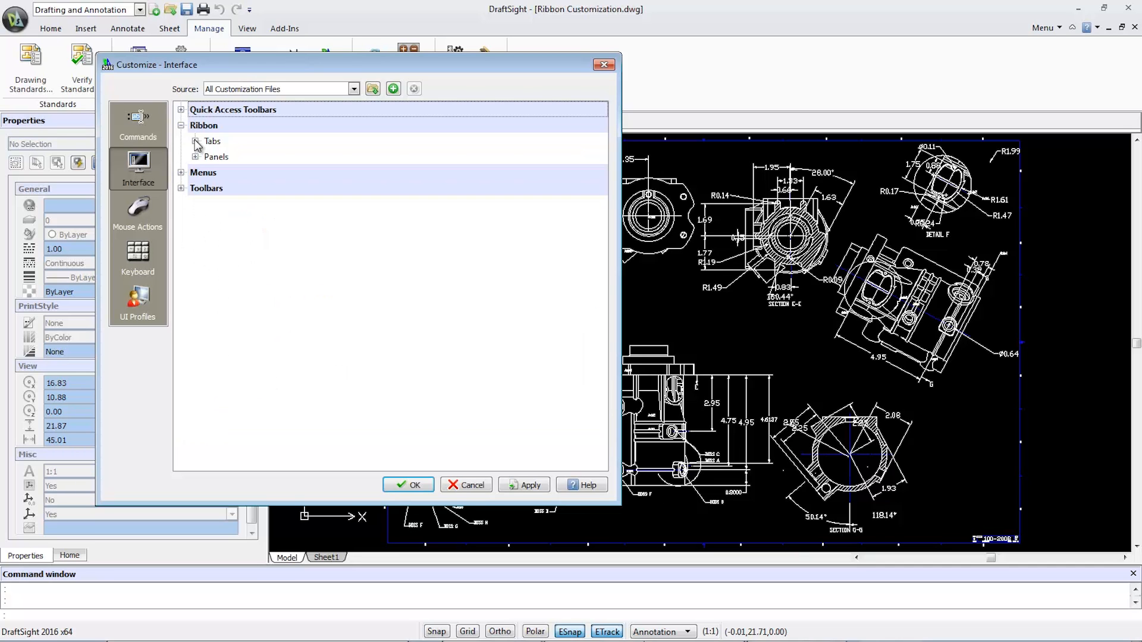
Step: Create a new ribbon panel under Ribbon > Panels and name it MY CUSTOM PANEL
left_click(195, 157)
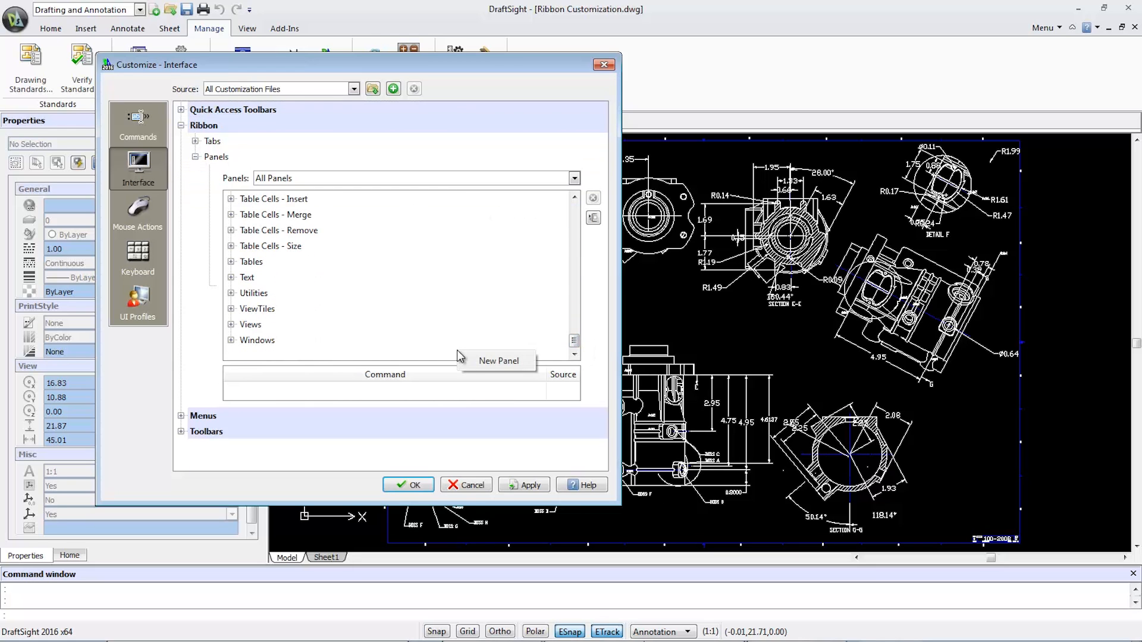
left_click(498, 361)
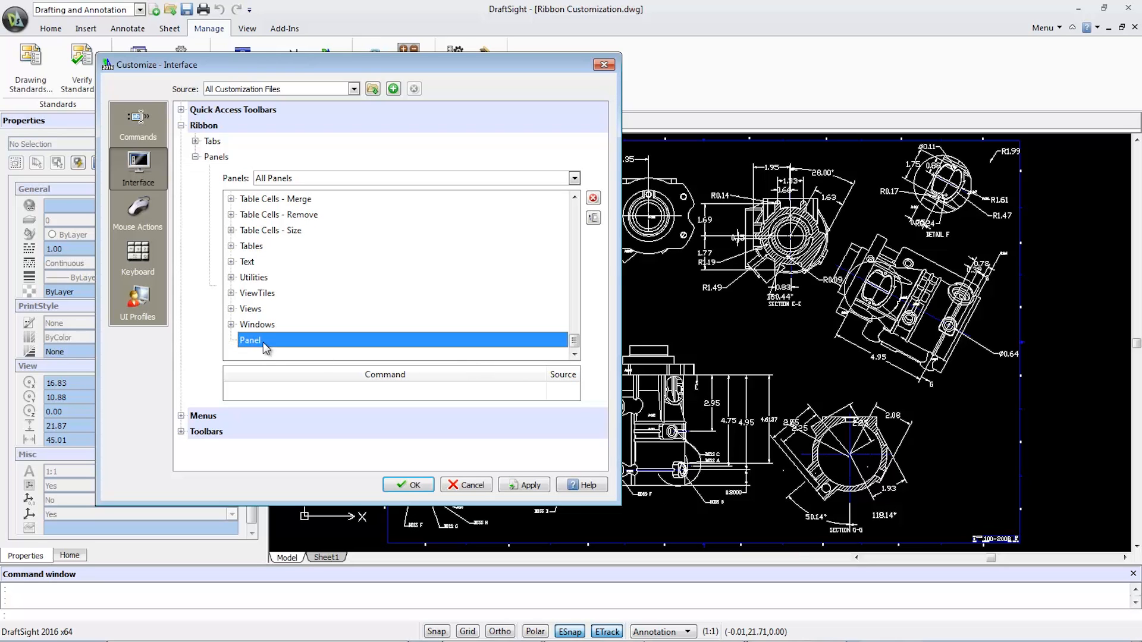
double_click(250, 340)
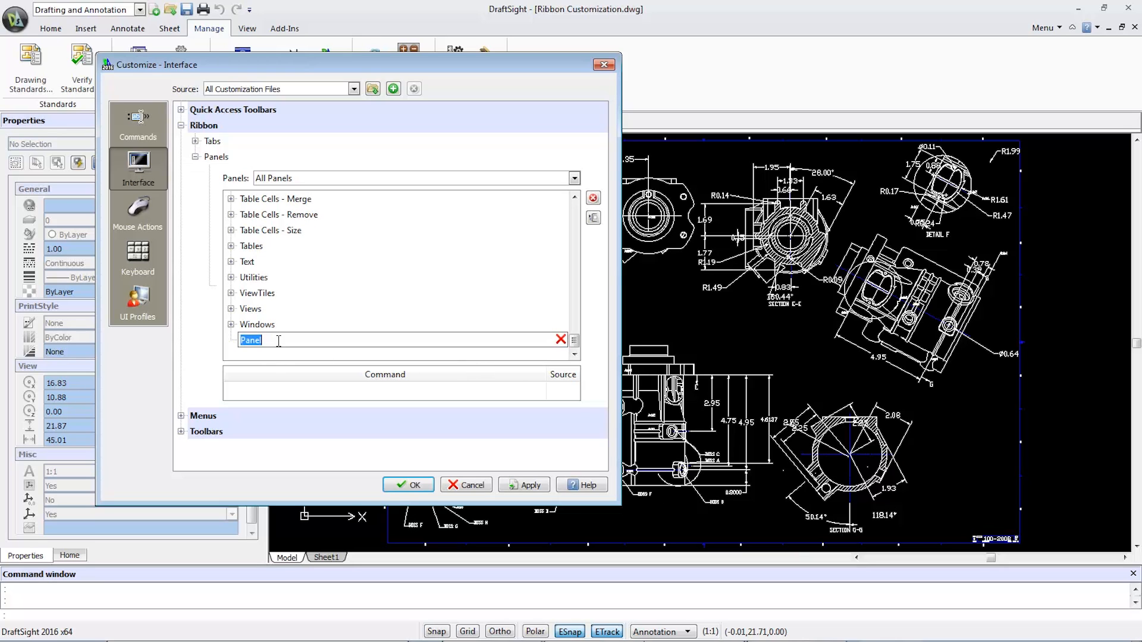
type("MY CU")
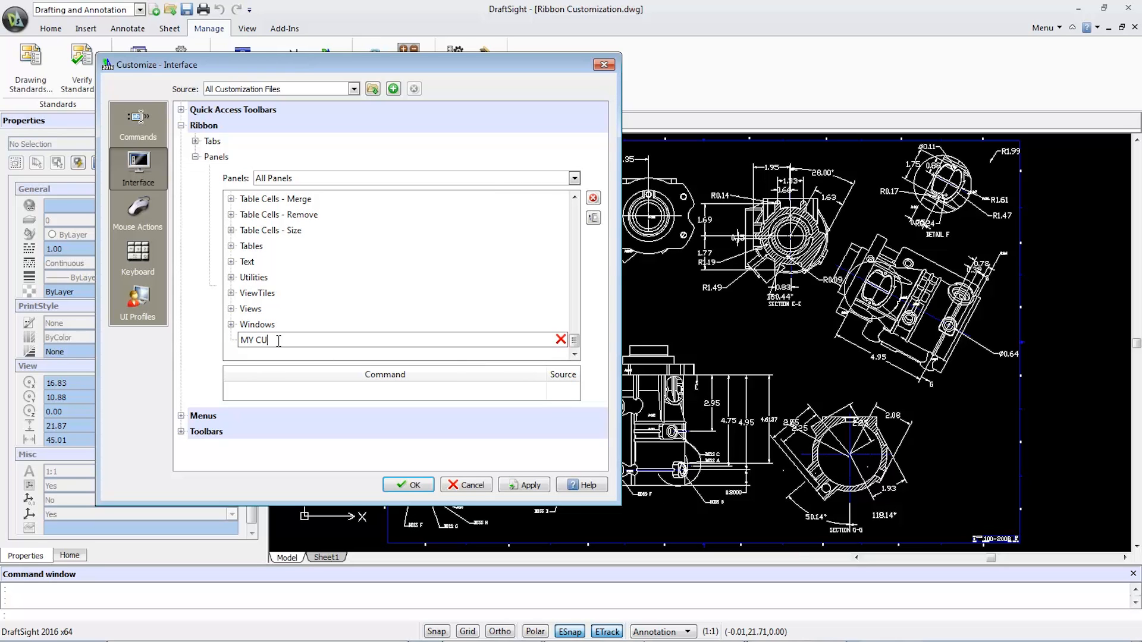
type("STOM")
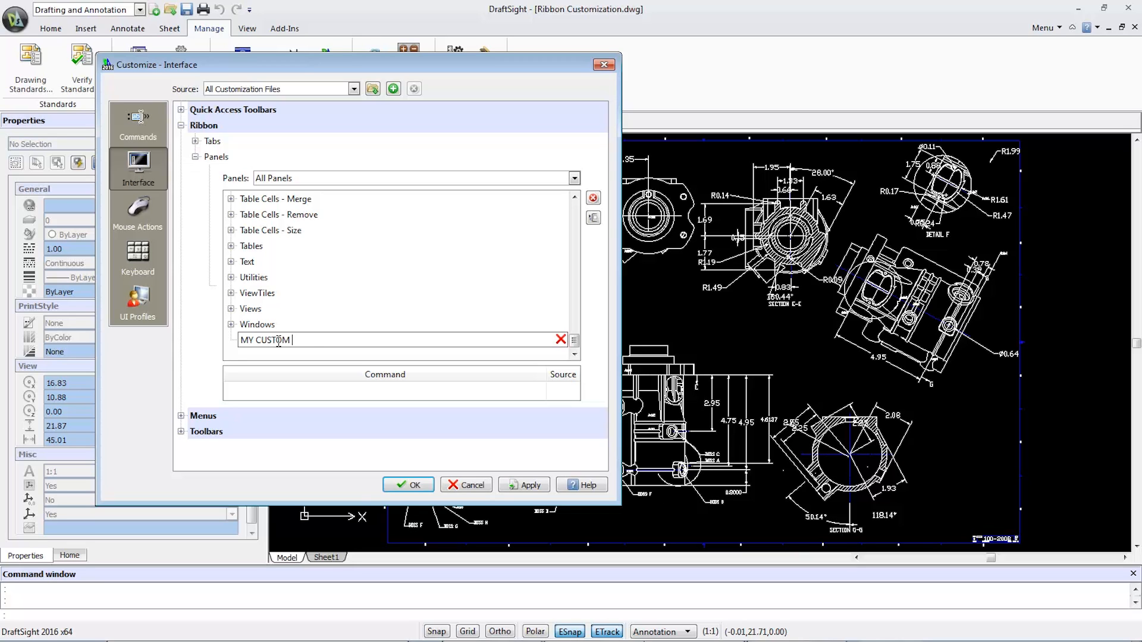
type("PANEL")
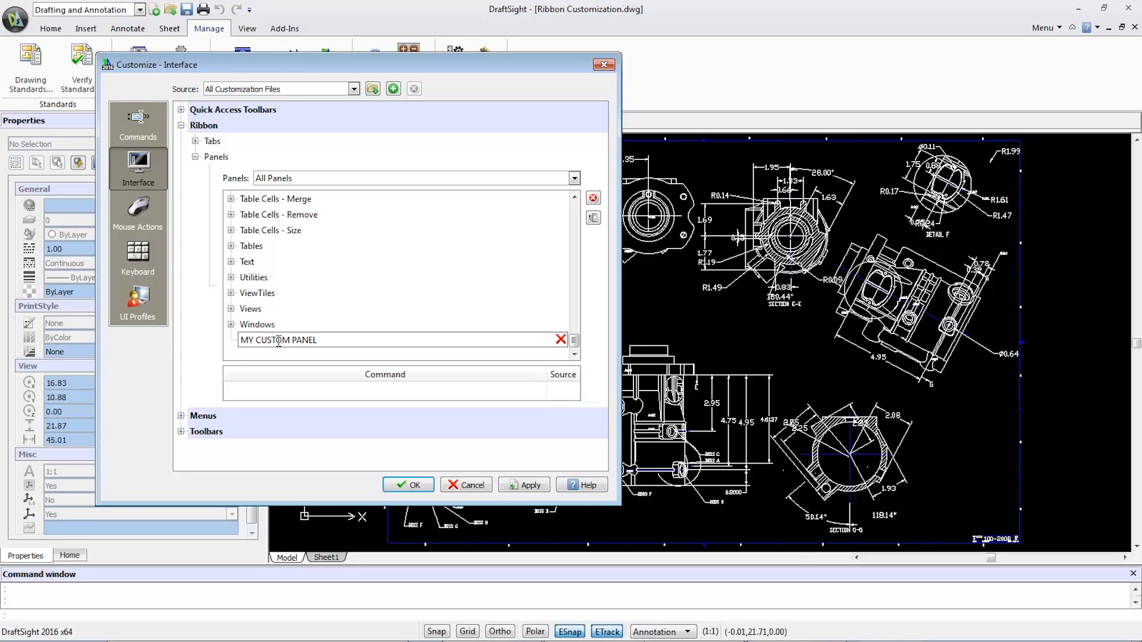
left_click(320, 340)
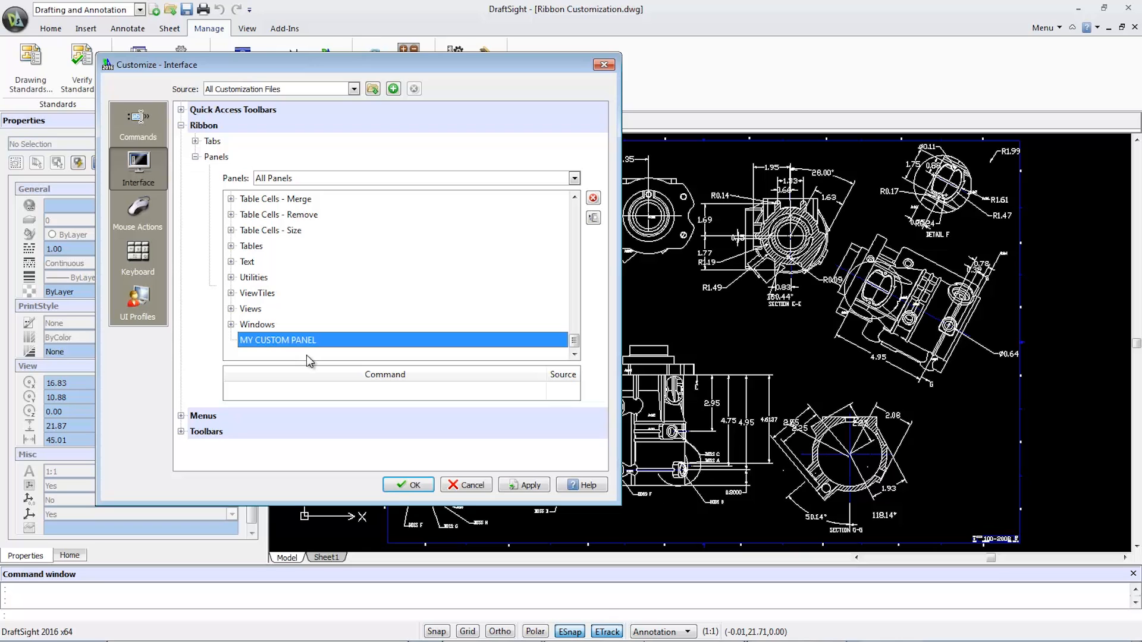
Step: Add a new row, Row 1, to MY CUSTOM PANEL and select it
right_click(278, 341)
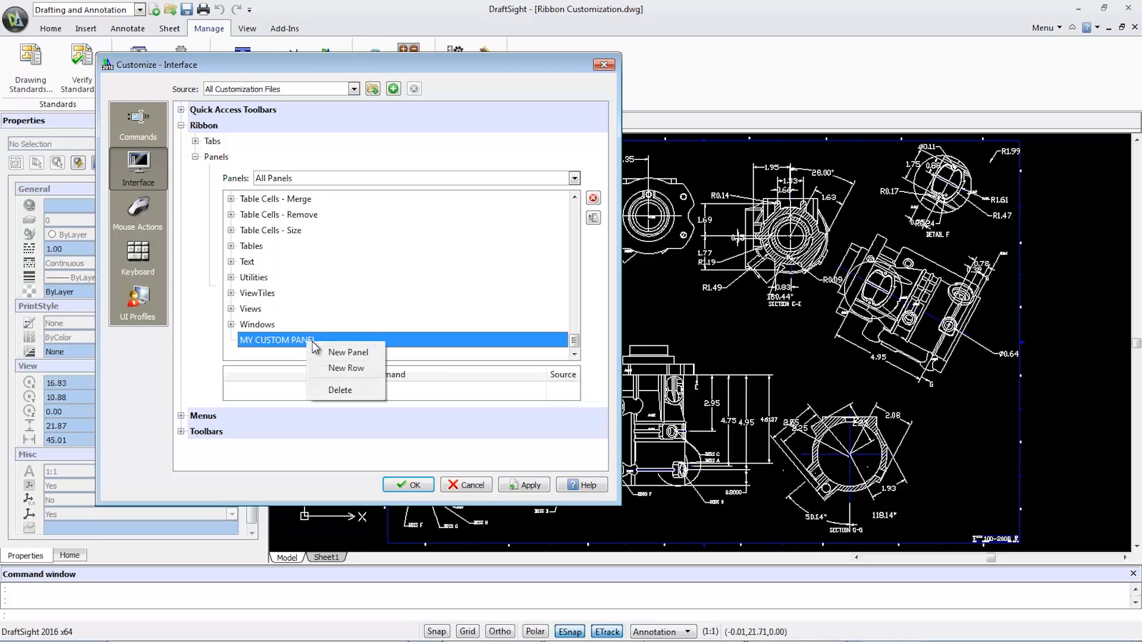
left_click(345, 368)
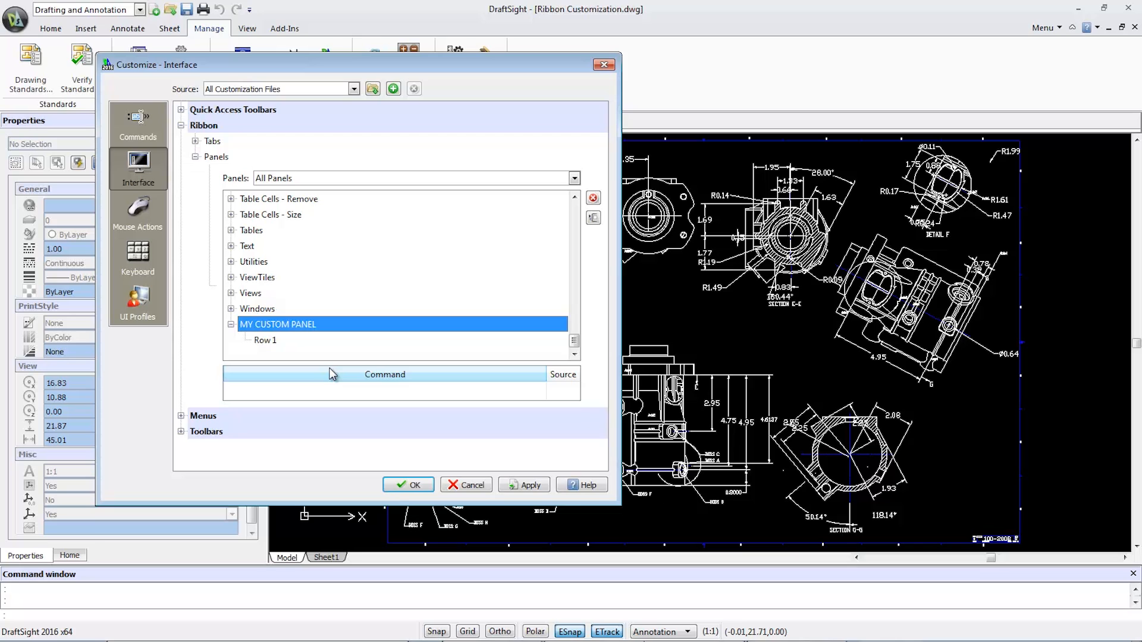
left_click(264, 341)
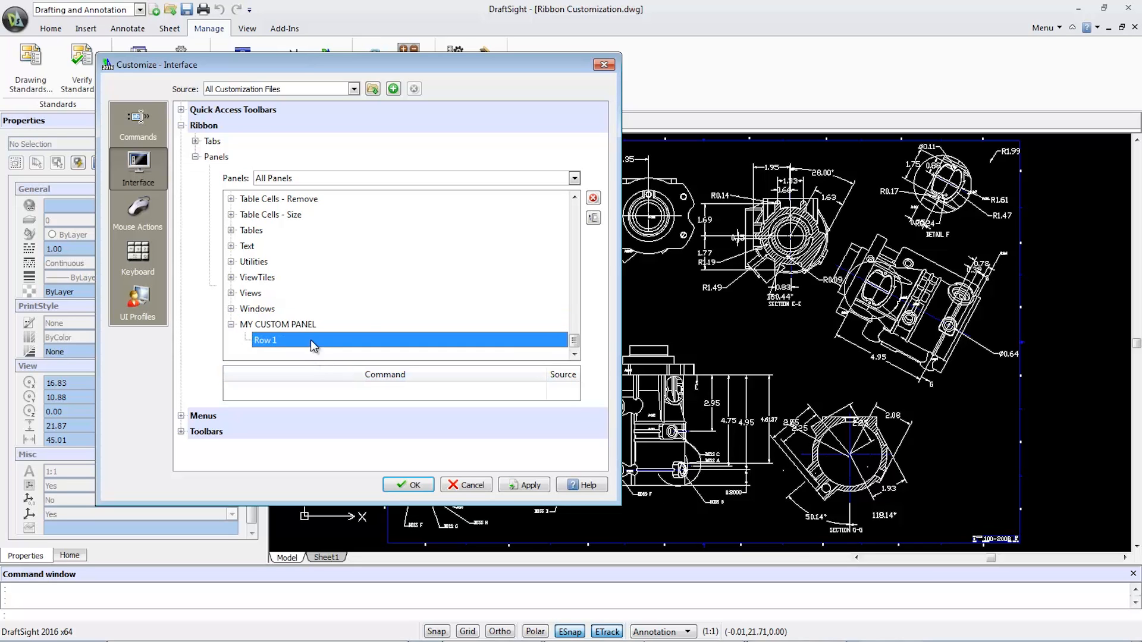